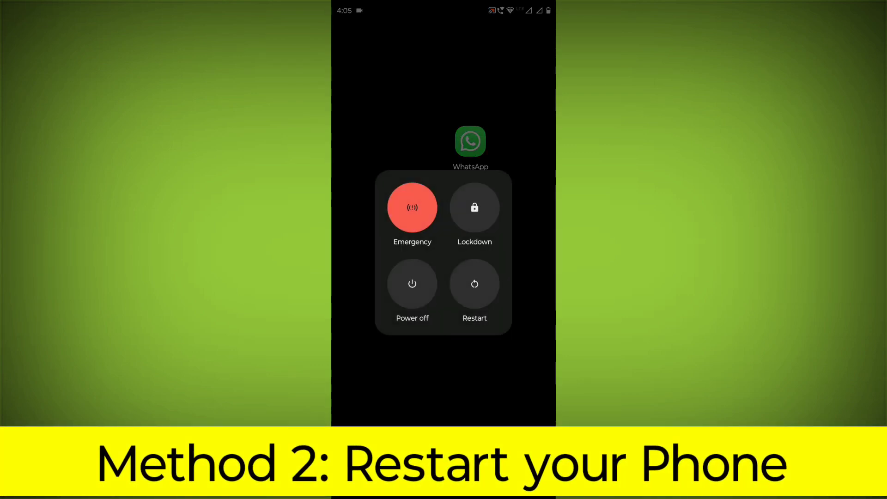
Step: Restart the phone from the power menu so it returns to the home screen
{"action": "left_click", "coordinate": [474, 283]}
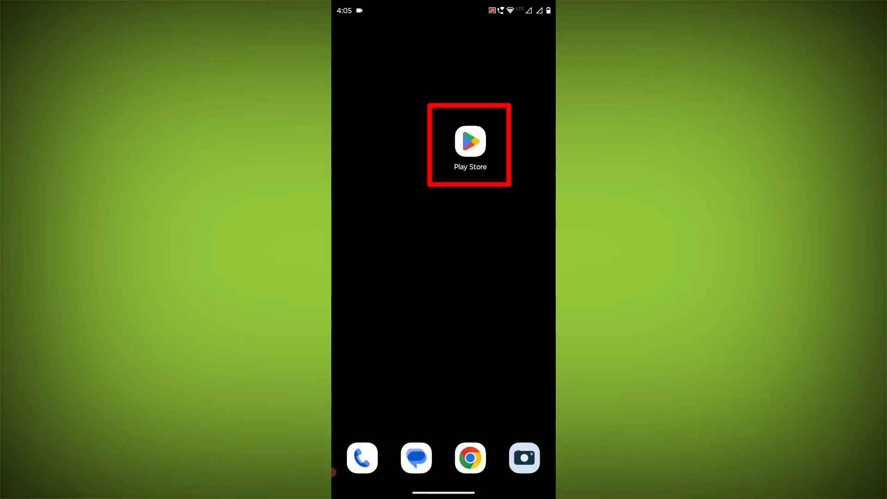
Step: Search the Play Store for 'whatsapl' and open the WhatsApp Messenger listing
{"action": "left_click", "coordinate": [469, 142]}
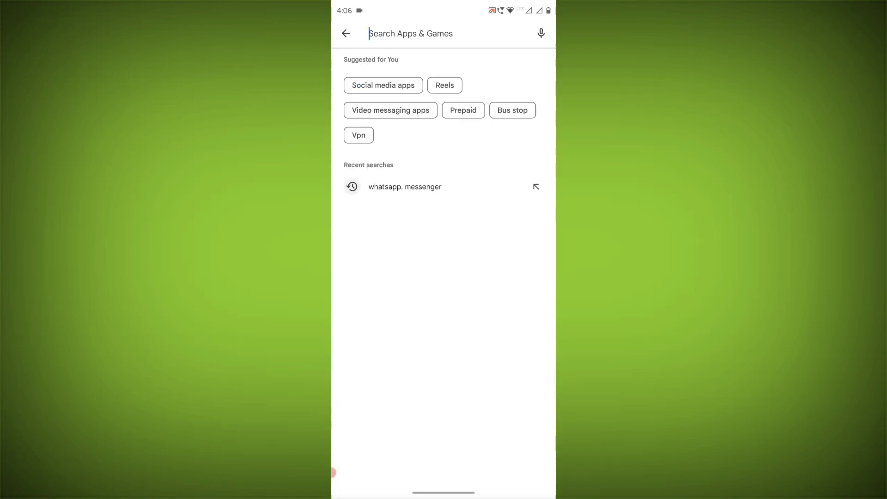
{"action": "type", "text": "whatsapl"}
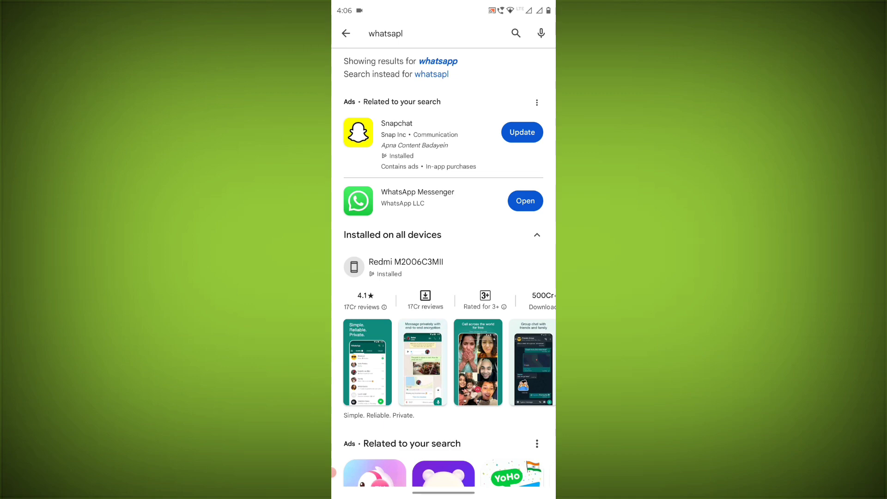
{"action": "left_click", "coordinate": [417, 192]}
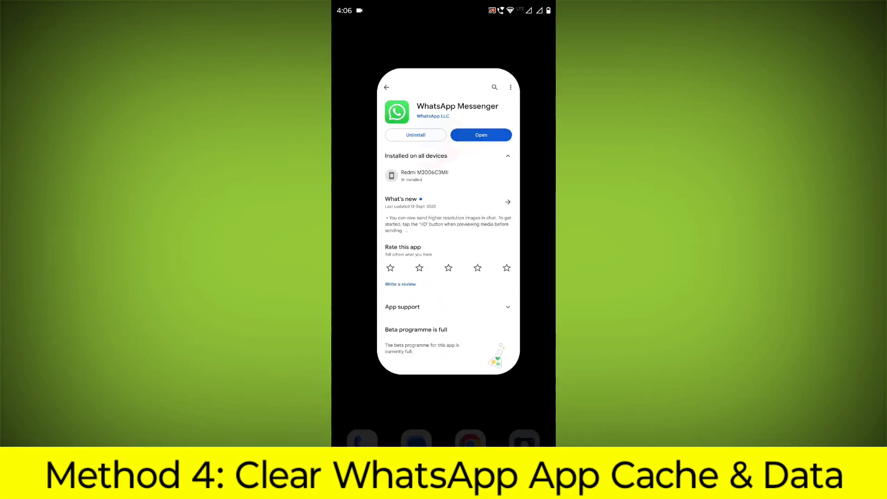
Step: Open WhatsApp's App info settings page from its home-screen icon
{"action": "left_click", "coordinate": [481, 135]}
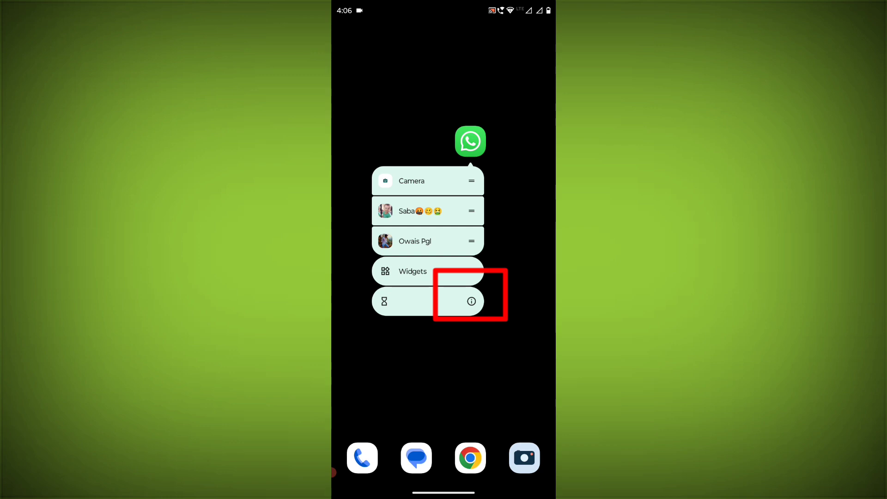
{"action": "left_click", "coordinate": [471, 300]}
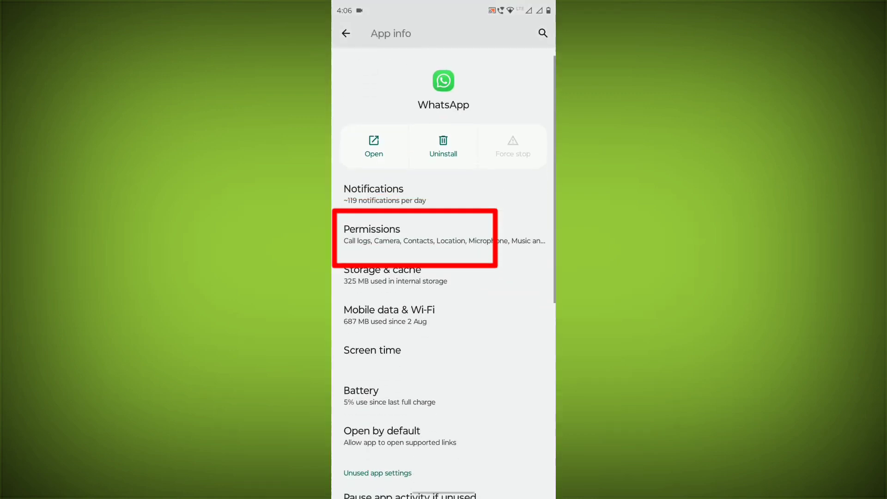
Step: Clear WhatsApp's cache to 0 B, then clear its storage and confirm deleting app data
{"action": "left_click", "coordinate": [382, 275]}
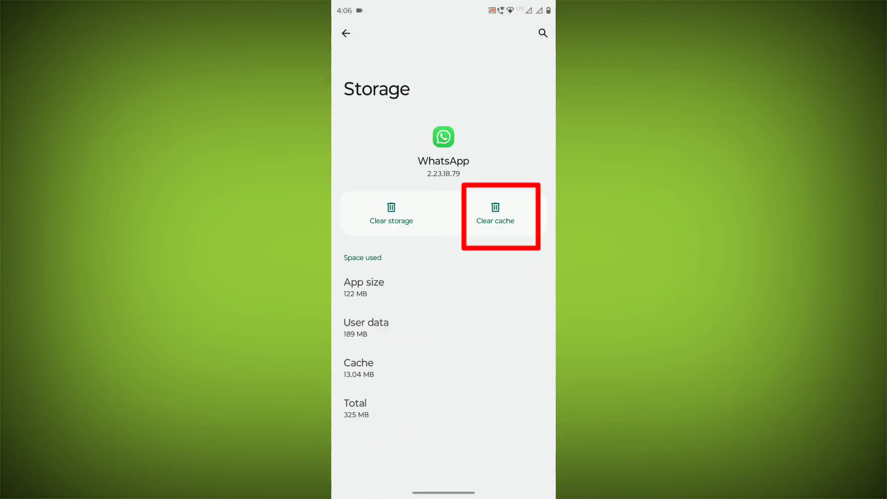
{"action": "left_click", "coordinate": [495, 214]}
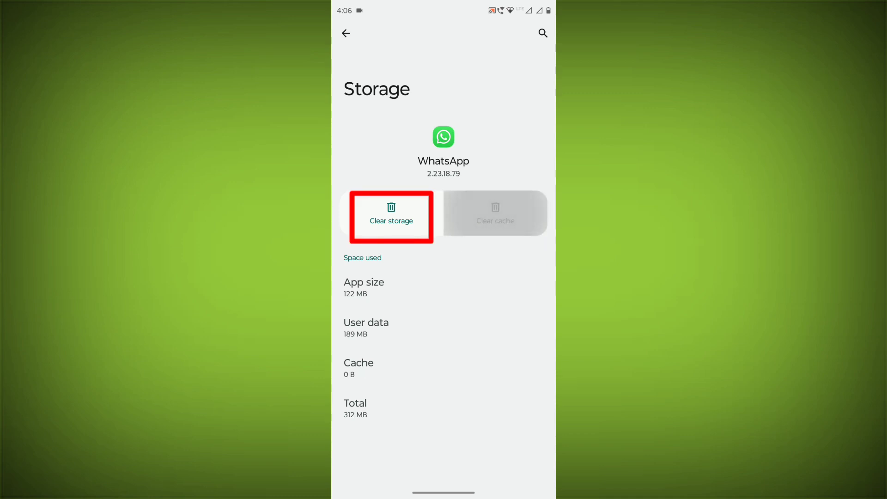
{"action": "left_click", "coordinate": [390, 220]}
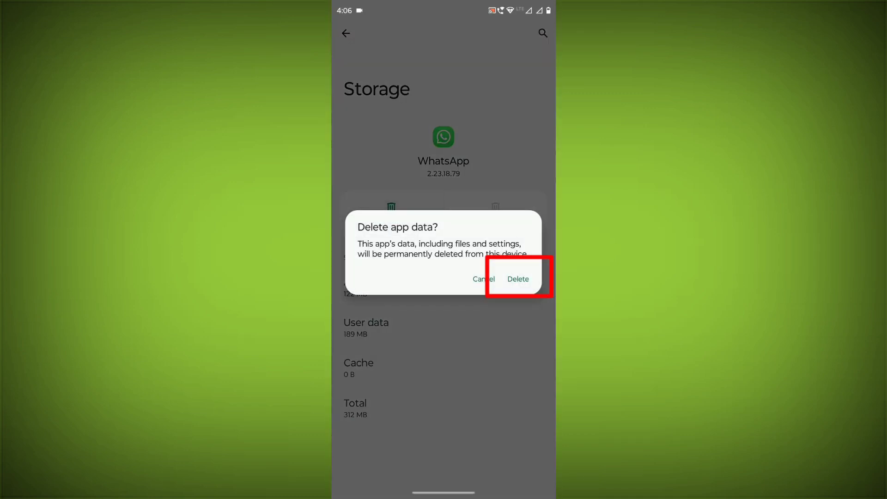
{"action": "left_click", "coordinate": [516, 278]}
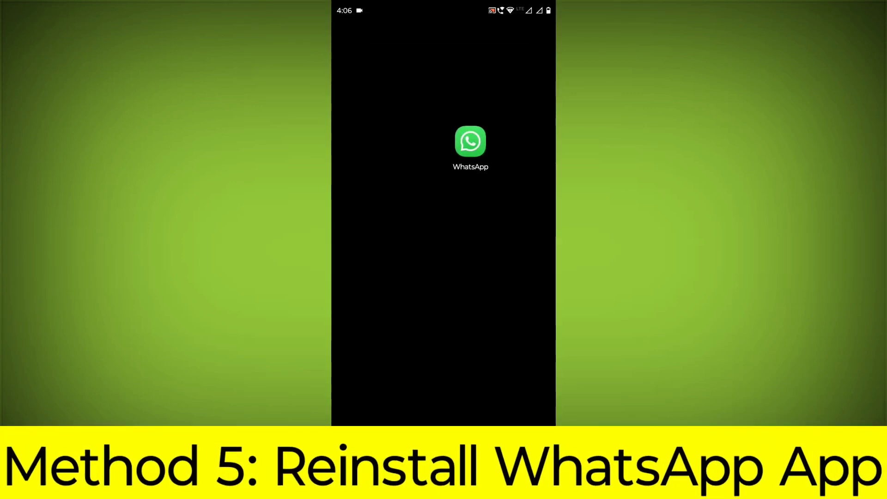